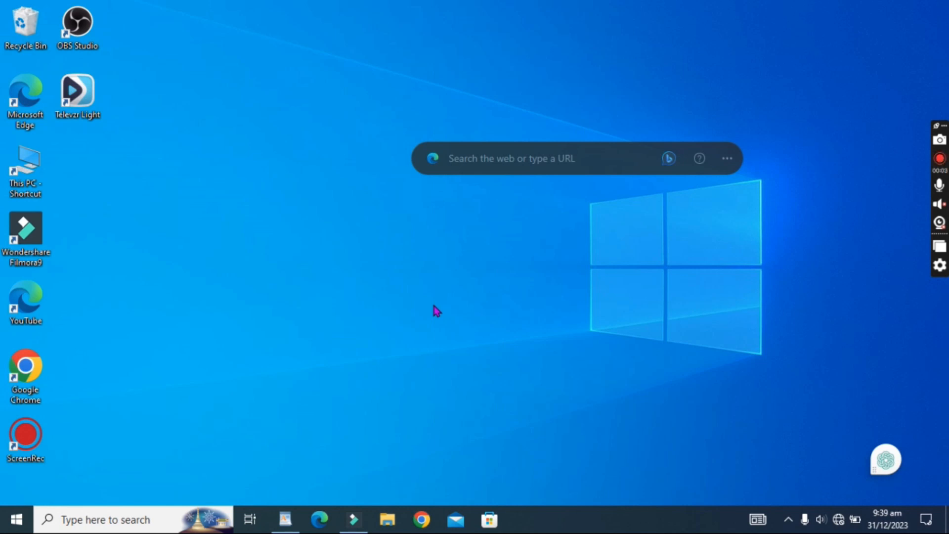
{"action": "mouse_move", "coordinate": [444, 308]}
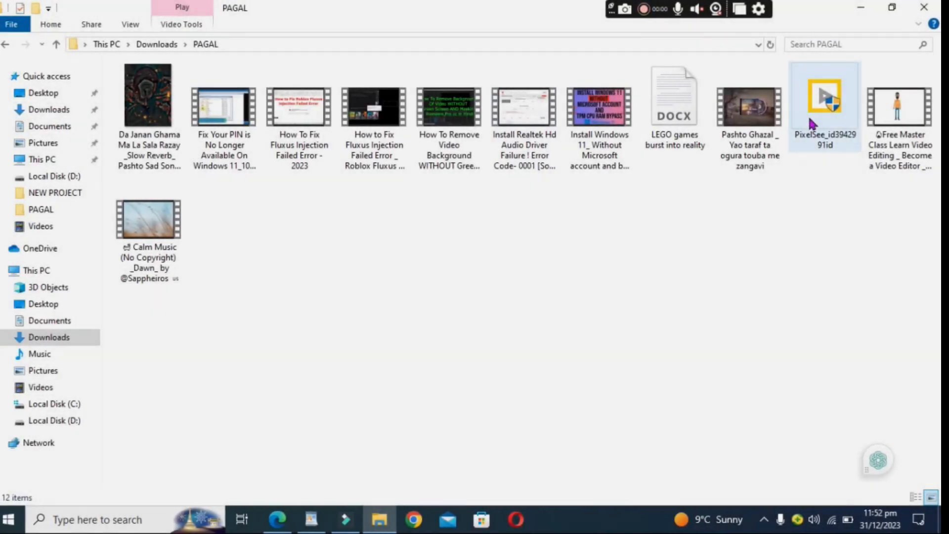
- Review the PixelSee installer's General properties (type, size) and close the dialog
{"action": "right_click", "coordinate": [825, 97]}
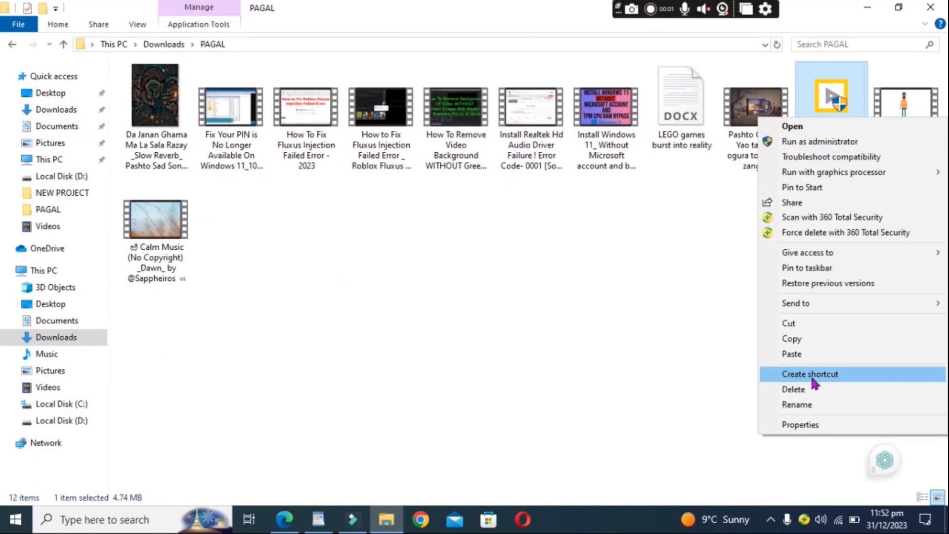
{"action": "left_click", "coordinate": [800, 424]}
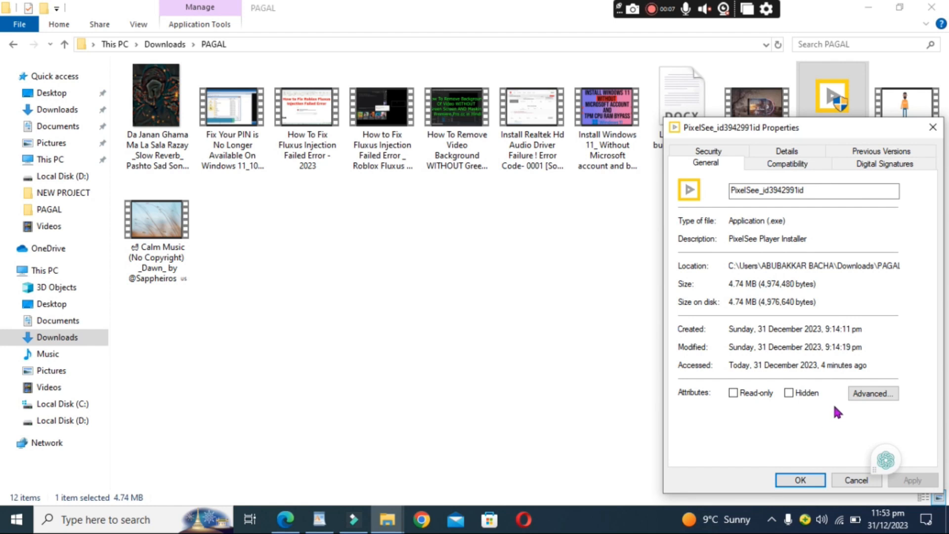
{"action": "left_click", "coordinate": [798, 479]}
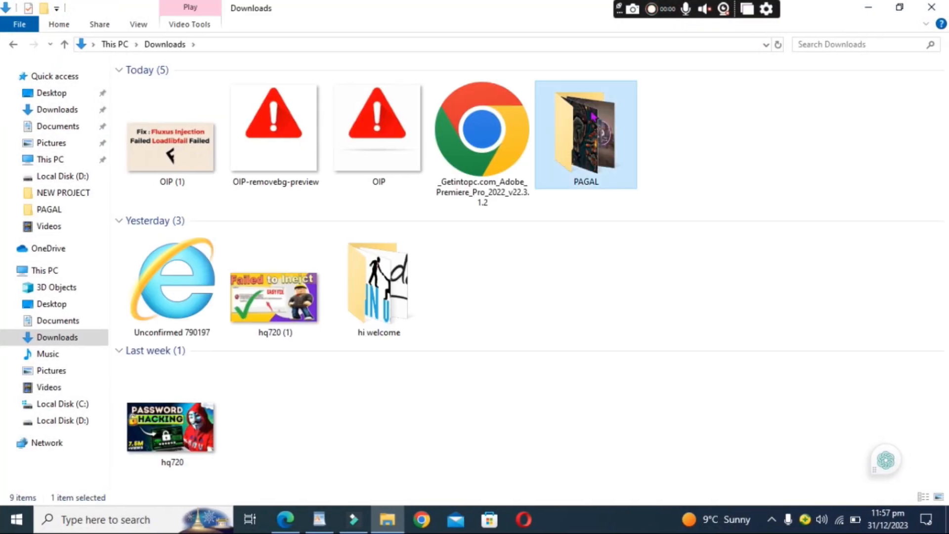
- Enter the PAGAL folder and bring up the PixelSee installer's context menu with Run as administrator
{"action": "double_click", "coordinate": [584, 133]}
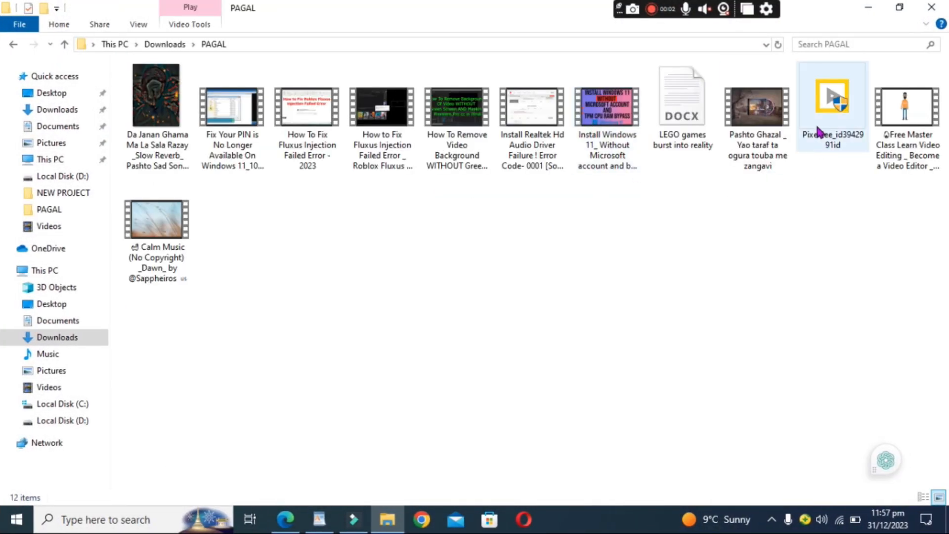
{"action": "right_click", "coordinate": [832, 97]}
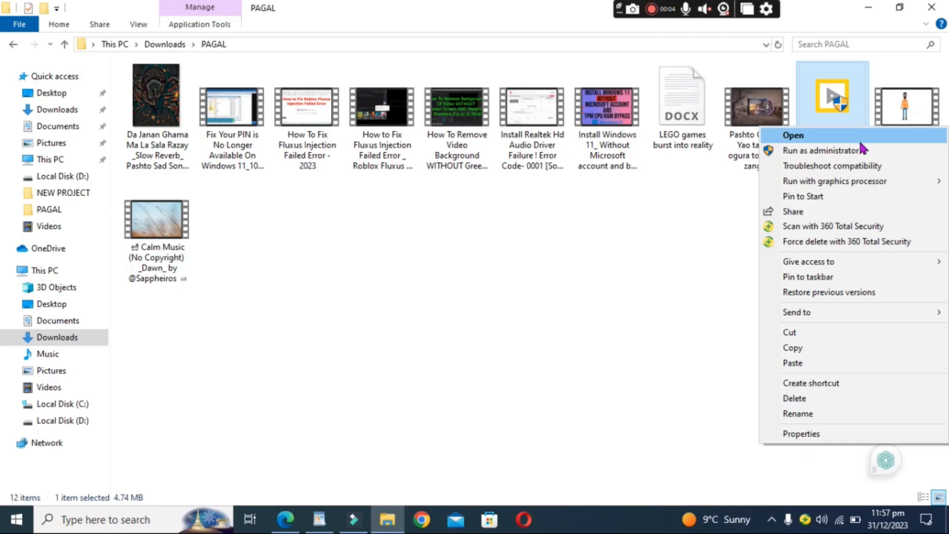
{"action": "mouse_move", "coordinate": [821, 150]}
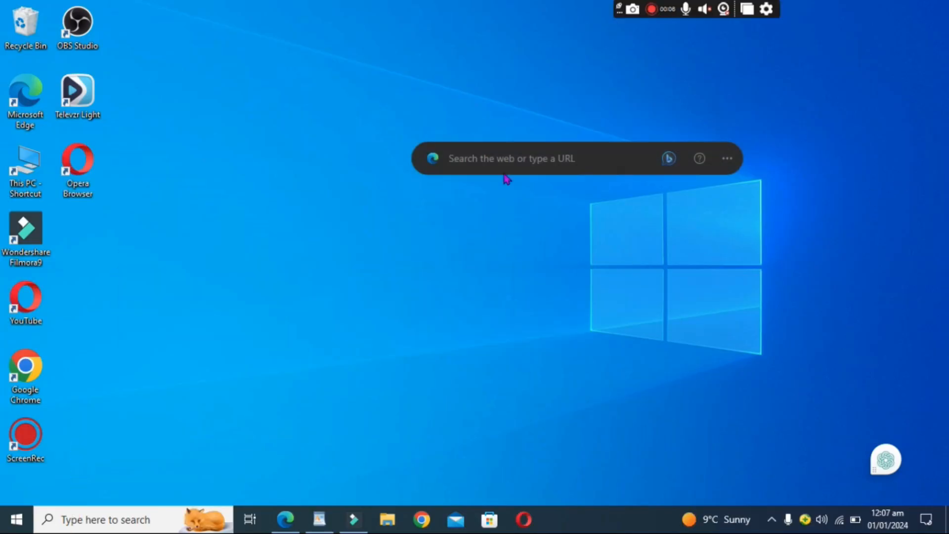
{"action": "mouse_move", "coordinate": [388, 356]}
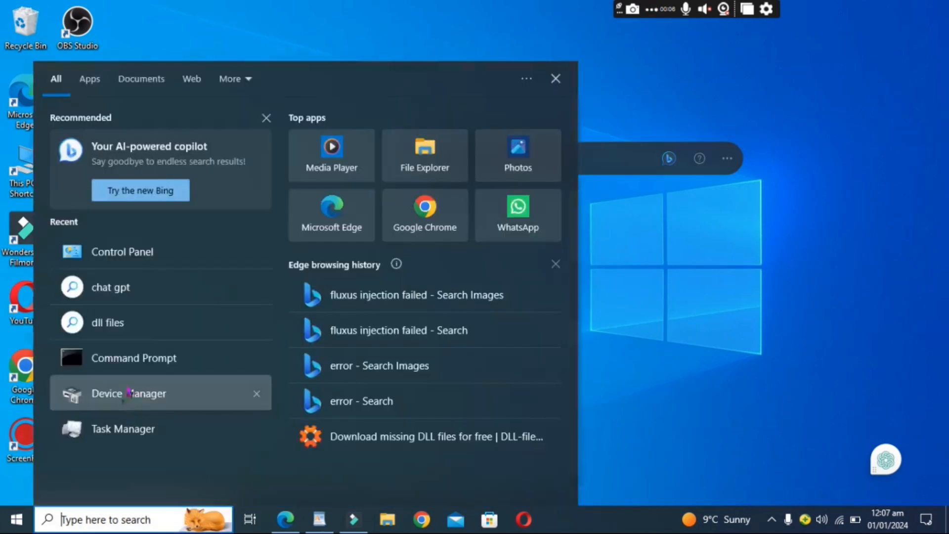
- Reach Windows Defender Firewall's allowed apps list via Control Panel > System and Security
{"action": "left_click", "coordinate": [121, 251]}
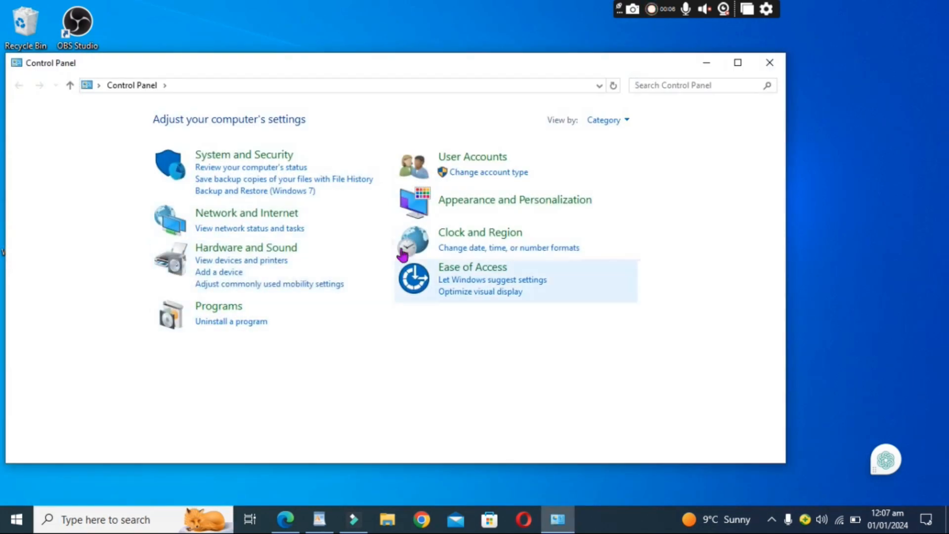
{"action": "left_click", "coordinate": [243, 155]}
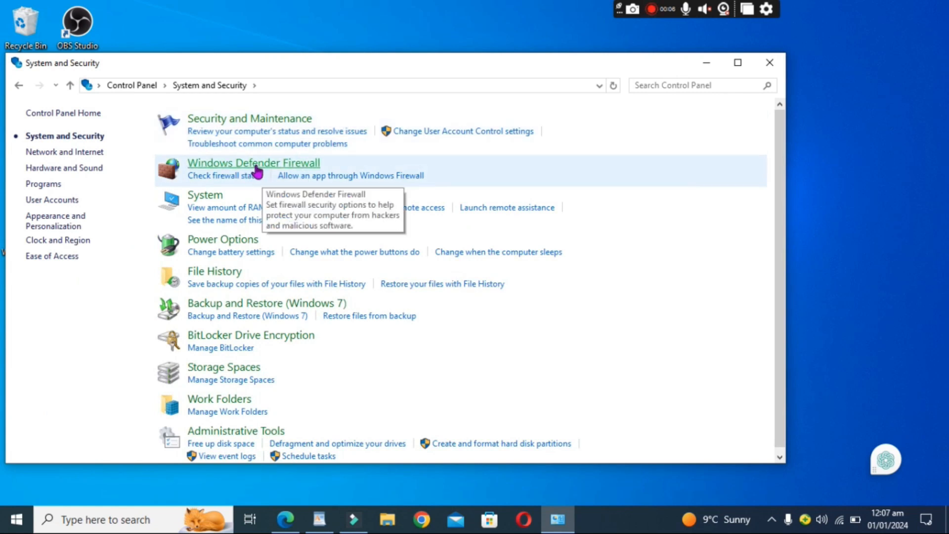
{"action": "left_click", "coordinate": [254, 163]}
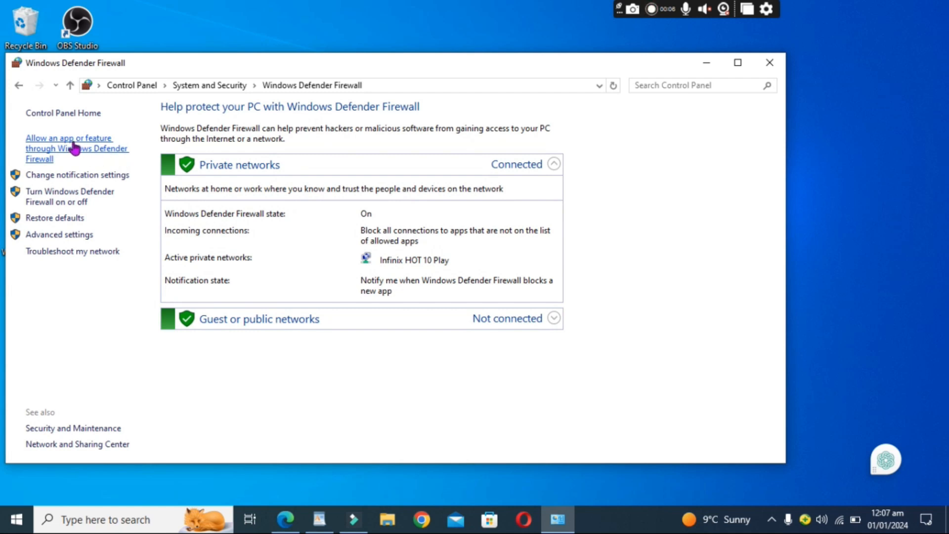
{"action": "left_click", "coordinate": [69, 148]}
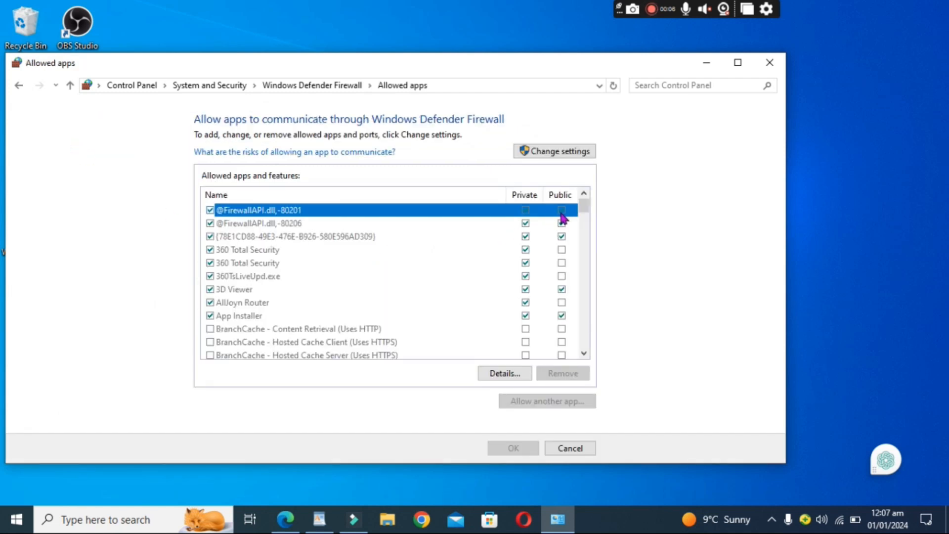
- View the first allowed app entry's details, then confirm and leave the allowed apps list
{"action": "left_click", "coordinate": [504, 373]}
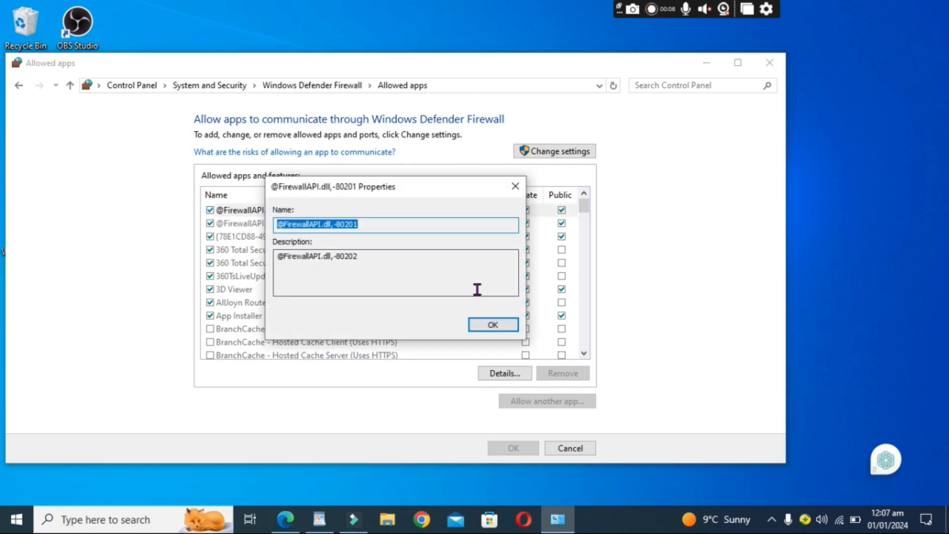
{"action": "left_click", "coordinate": [492, 324]}
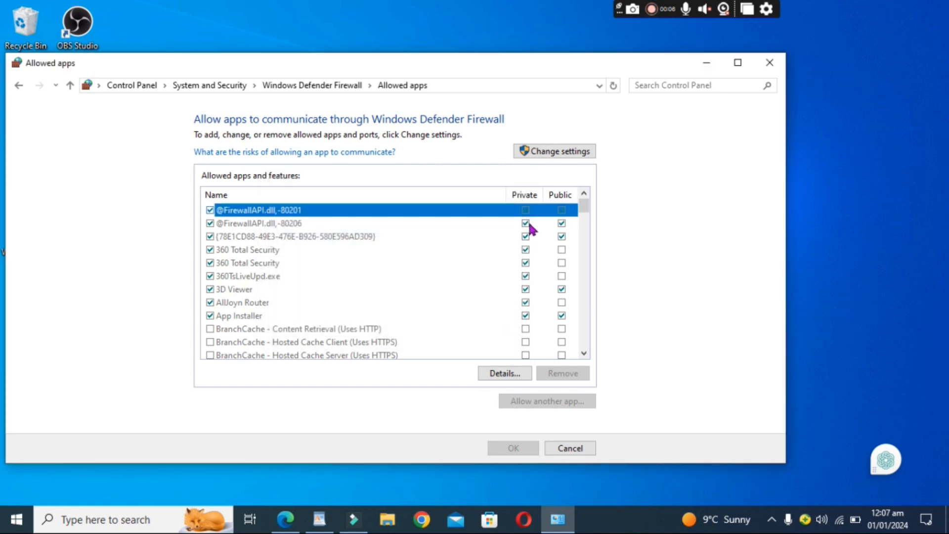
{"action": "left_click", "coordinate": [570, 447]}
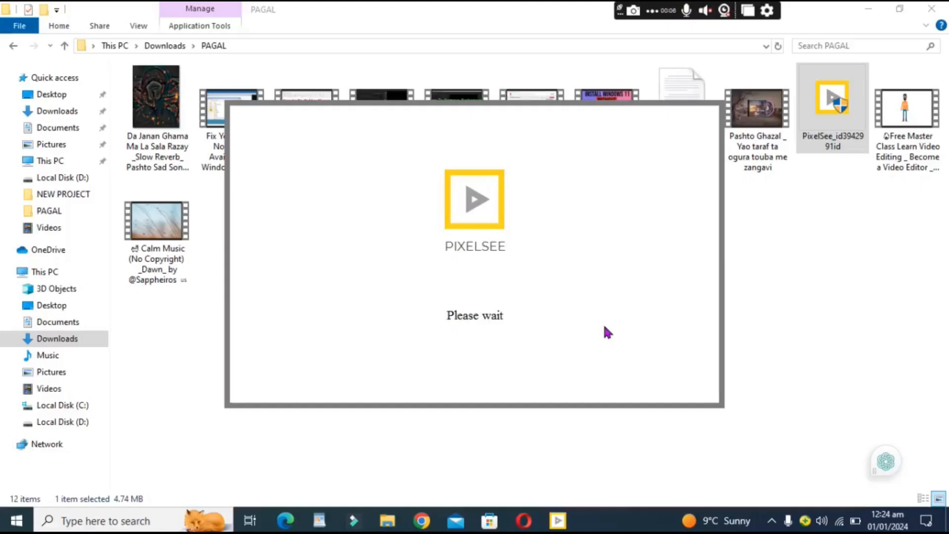
{"action": "mouse_move", "coordinate": [617, 335]}
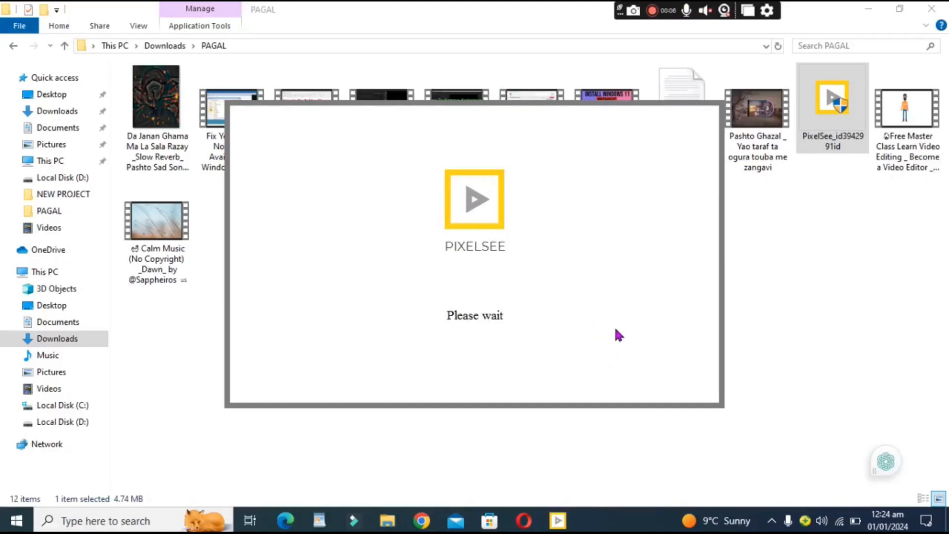
{"action": "mouse_move", "coordinate": [613, 331]}
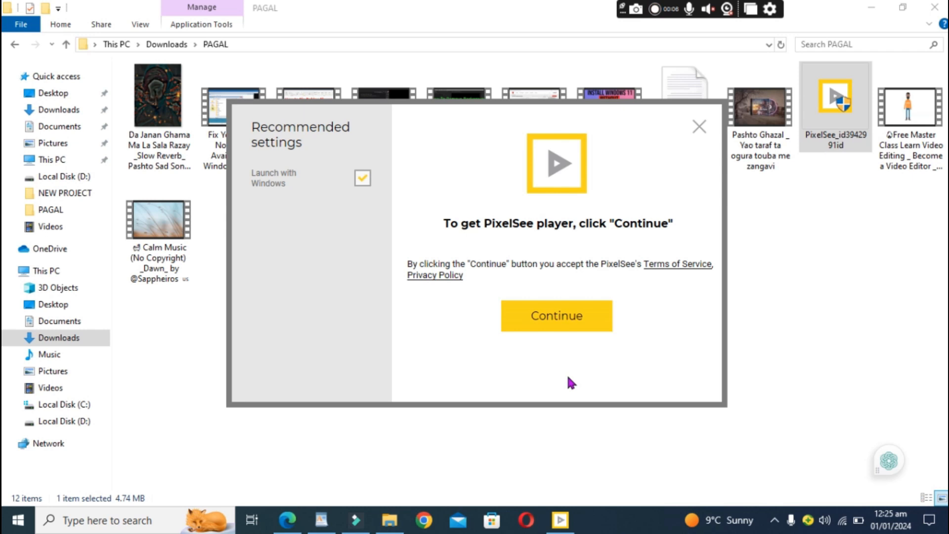
- Accept the PixelSee terms and start installing the player from the Ready to install screen
{"action": "left_click", "coordinate": [555, 315]}
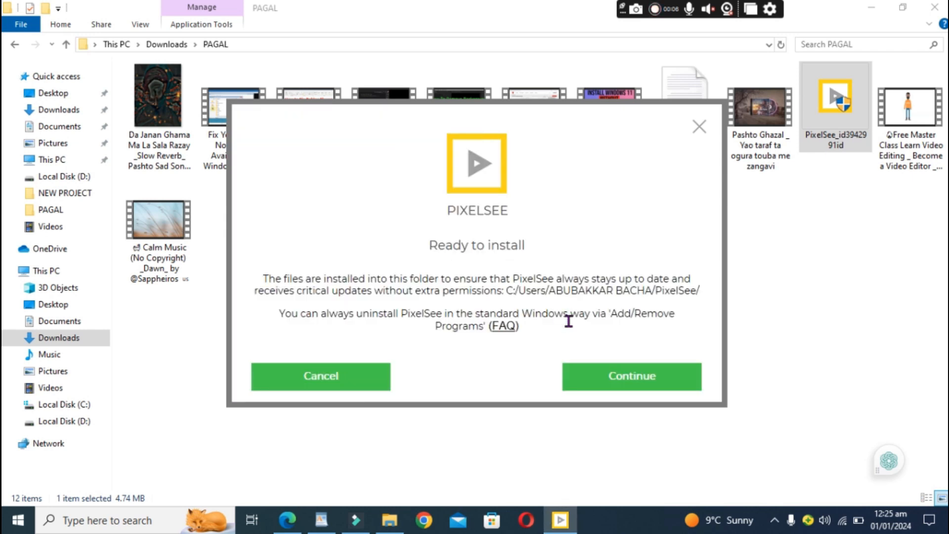
{"action": "left_click", "coordinate": [632, 375]}
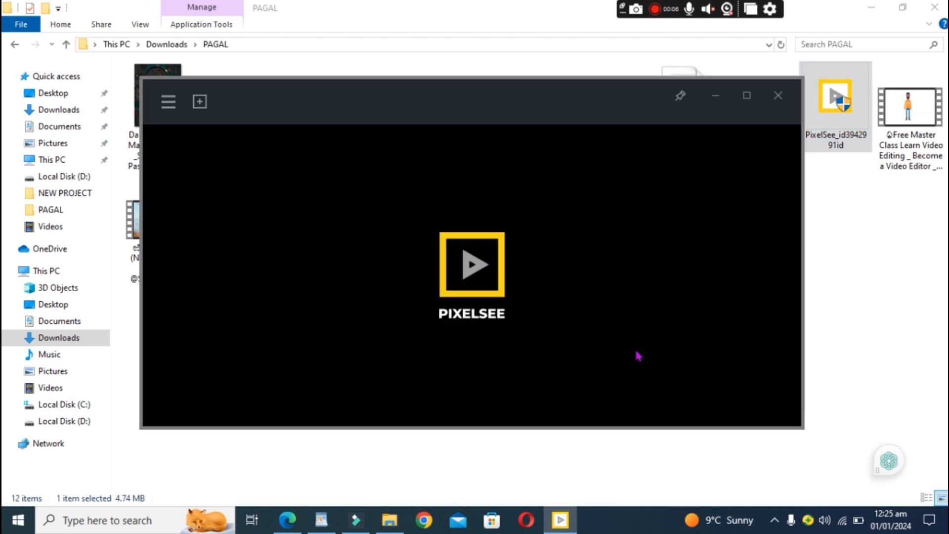
{"action": "mouse_move", "coordinate": [719, 315]}
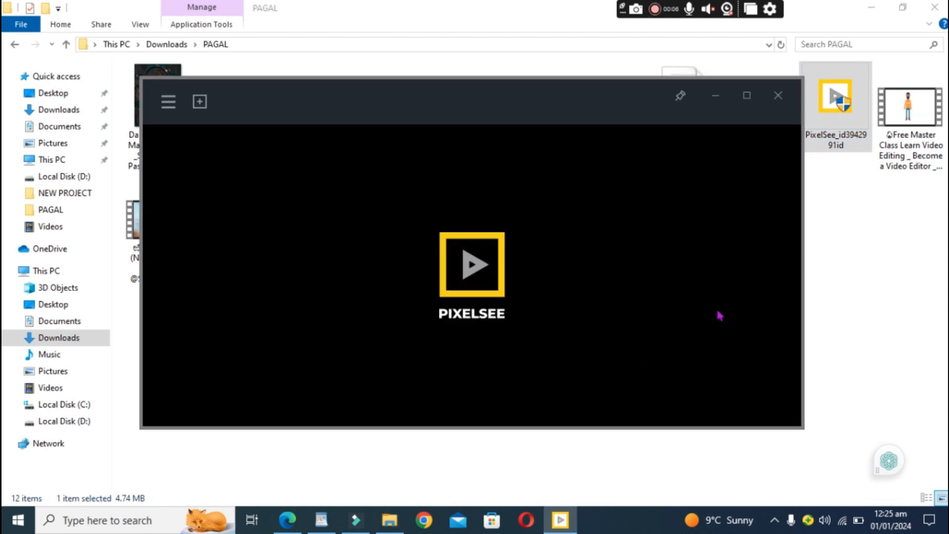